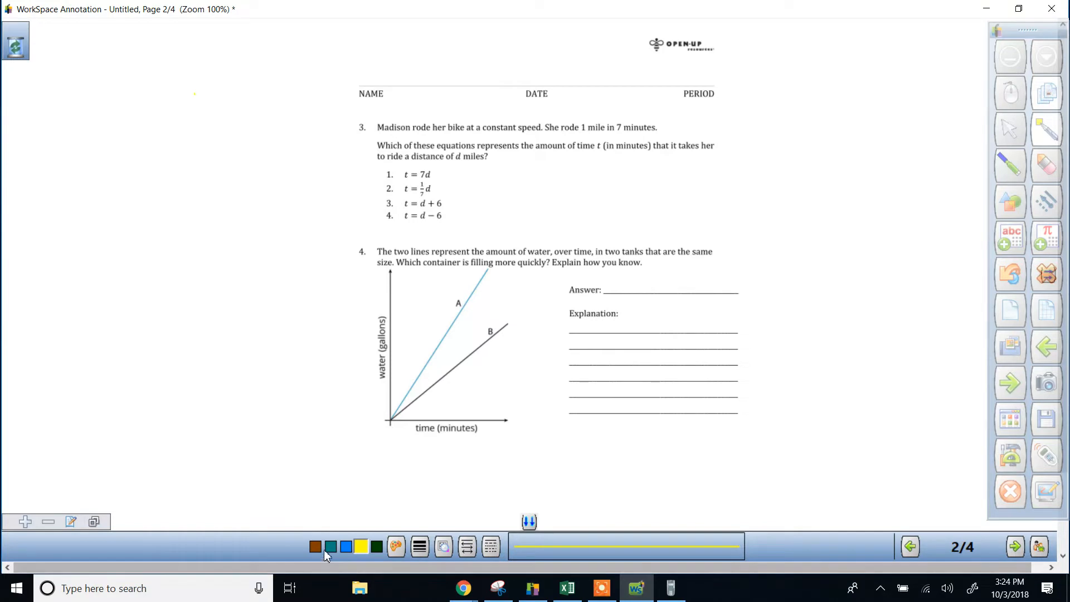
Draw a teal T-table beside problem 3
{"action": "left_click", "coordinate": [331, 546]}
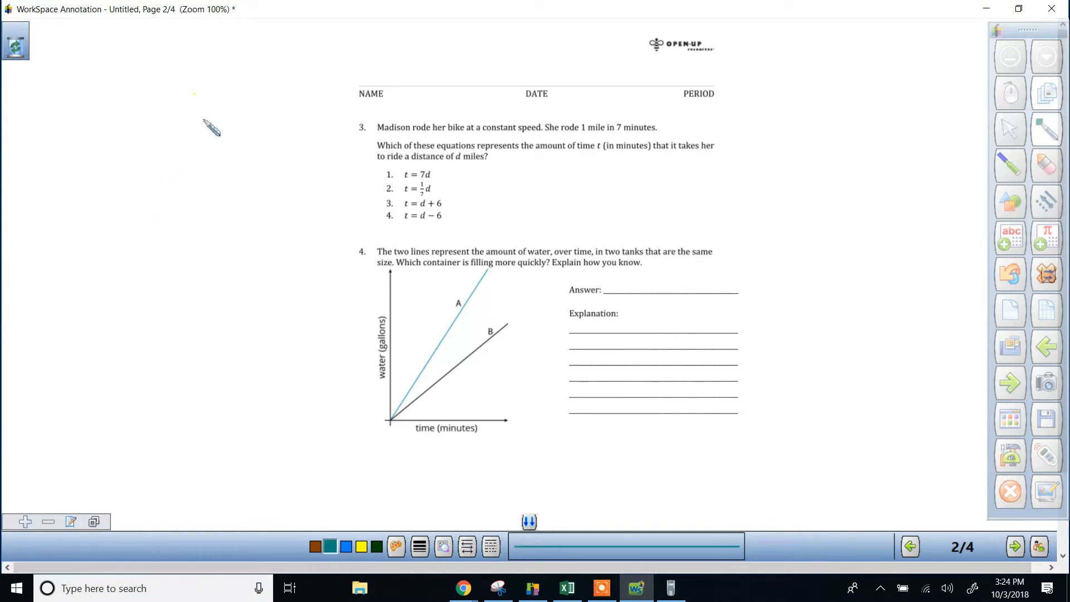
{"action": "left_click_drag", "start_coordinate": [204, 106], "coordinate": [204, 219]}
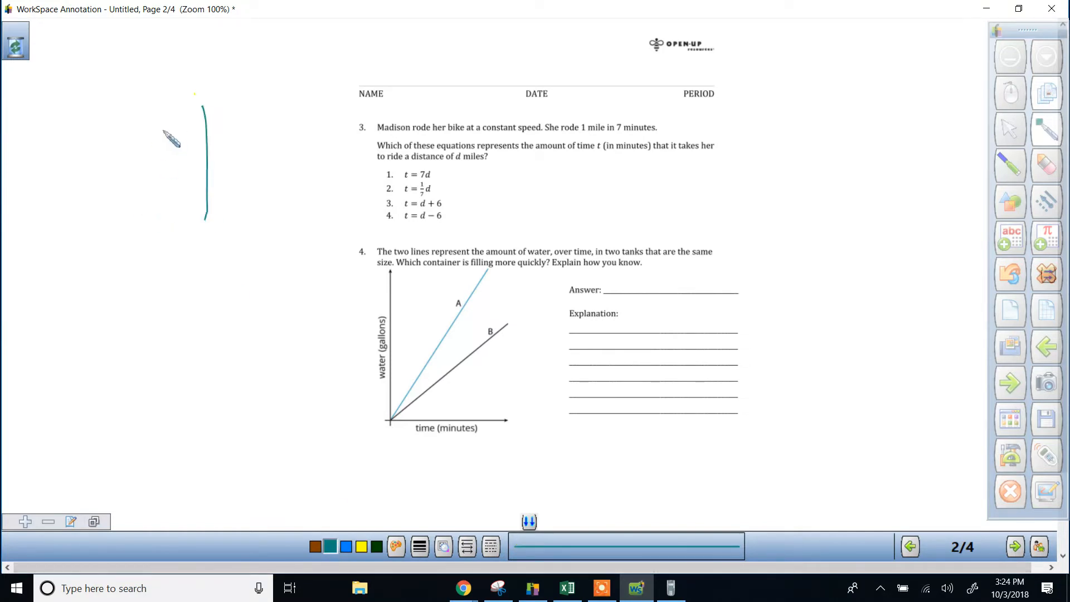
{"action": "left_click_drag", "start_coordinate": [152, 121], "coordinate": [259, 117]}
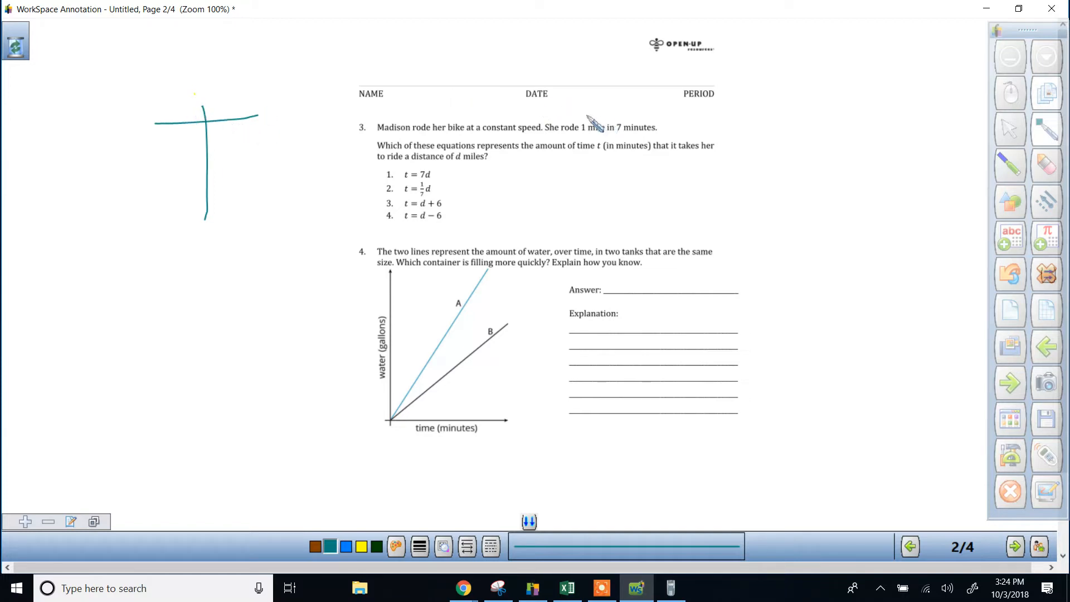
Circle '1 mile' and '7 minutes' in problem 3, with an arrow from '1 mile' to 'd miles'
{"action": "left_click_drag", "start_coordinate": [584, 127], "coordinate": [608, 136]}
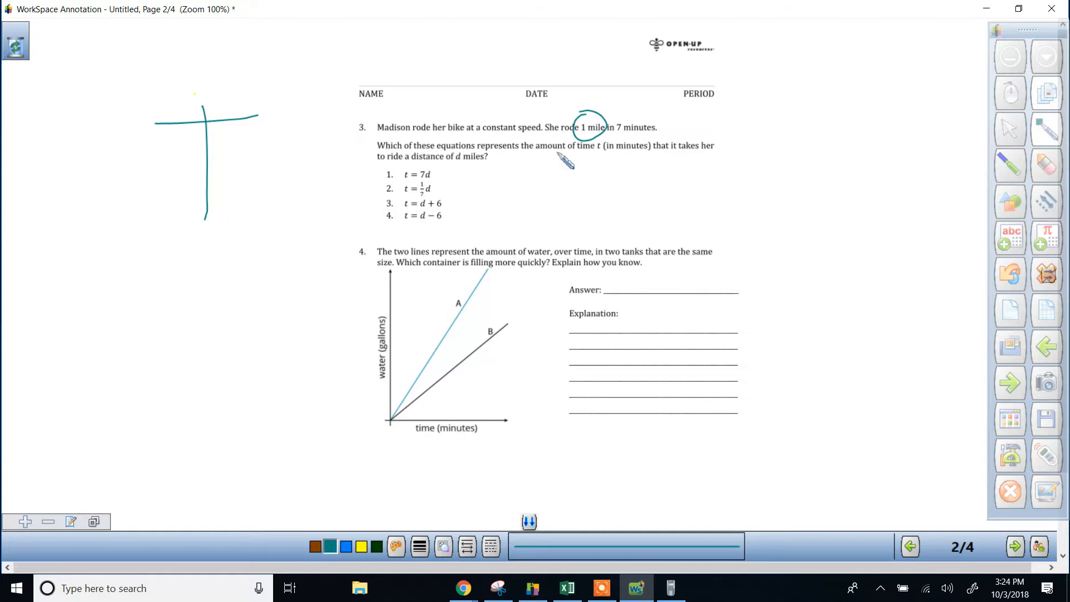
{"action": "left_click_drag", "start_coordinate": [575, 129], "coordinate": [484, 167]}
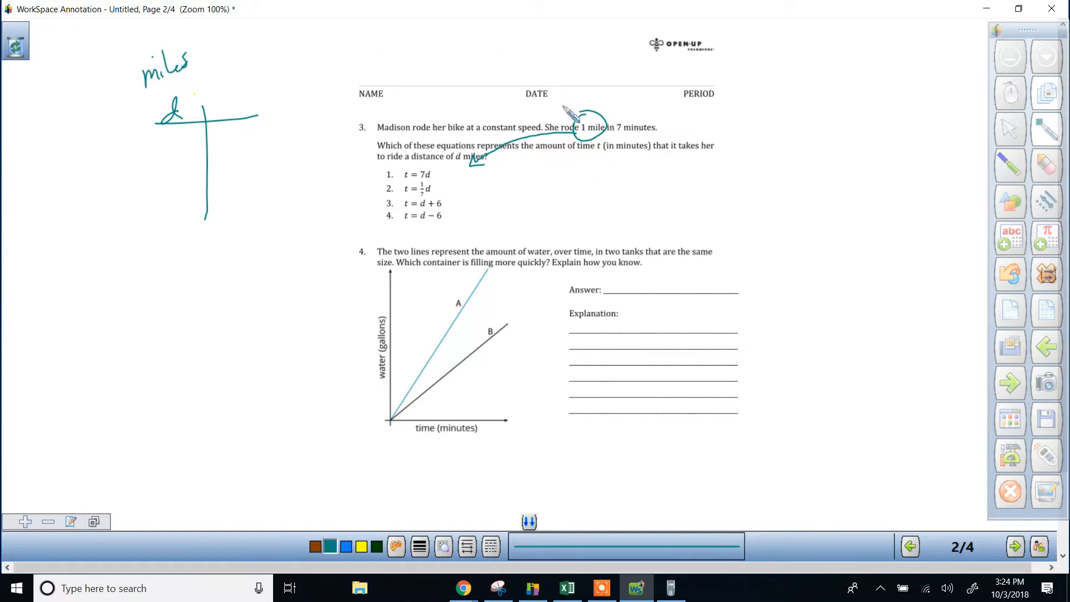
{"action": "left_click_drag", "start_coordinate": [617, 126], "coordinate": [676, 137]}
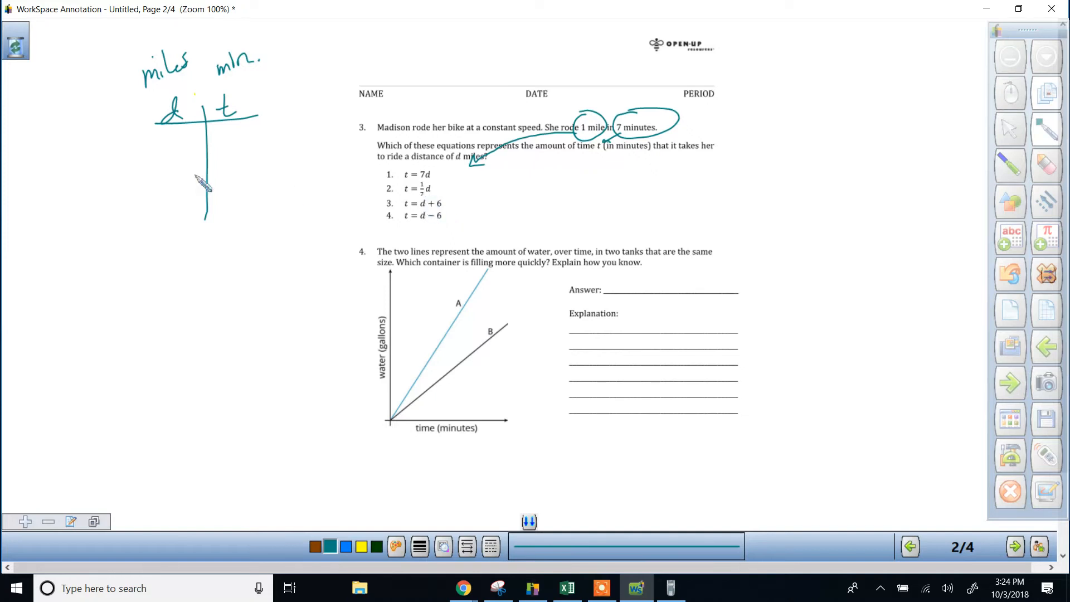
Write 1 under d and 7 under t in the T-table
{"action": "left_click_drag", "start_coordinate": [171, 140], "coordinate": [180, 161]}
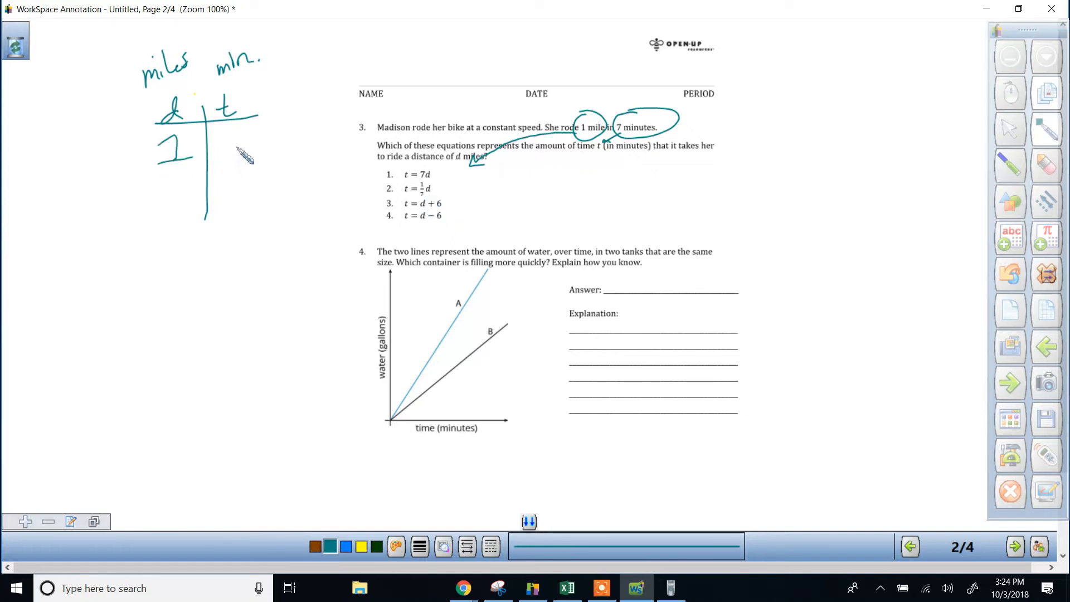
{"action": "left_click_drag", "start_coordinate": [225, 126], "coordinate": [235, 160]}
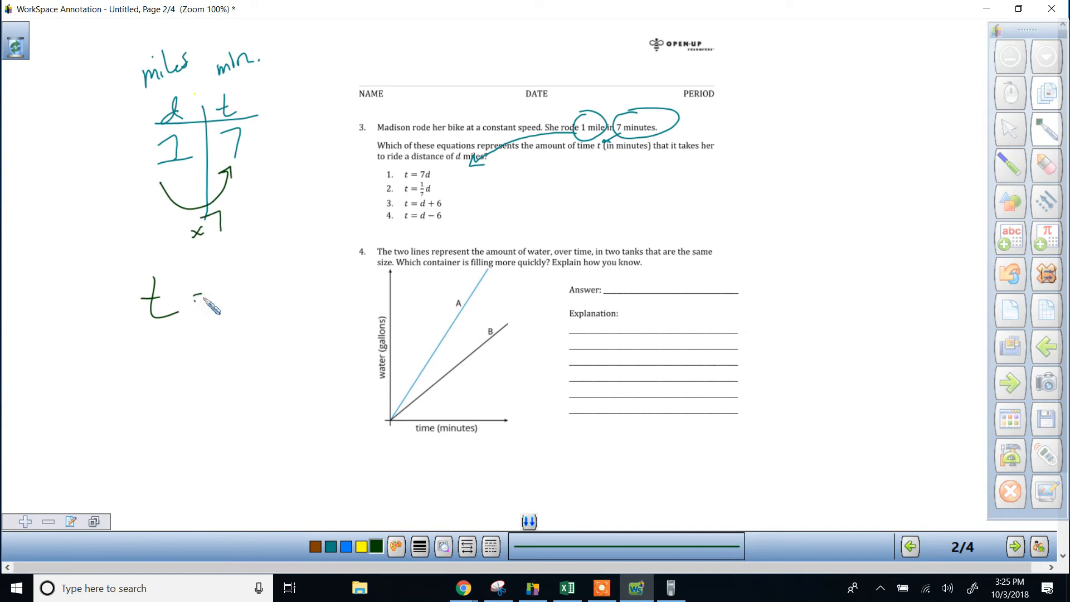
Write the equation t = 7d in green beneath the T-table
{"action": "left_click_drag", "start_coordinate": [198, 294], "coordinate": [246, 294]}
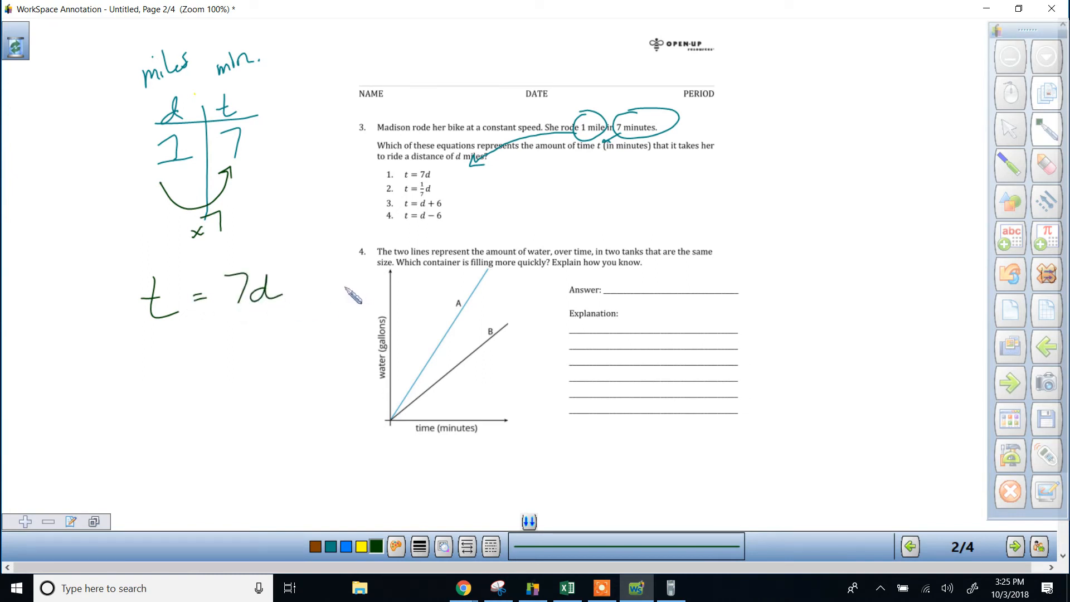
{"action": "mouse_move", "coordinate": [409, 174]}
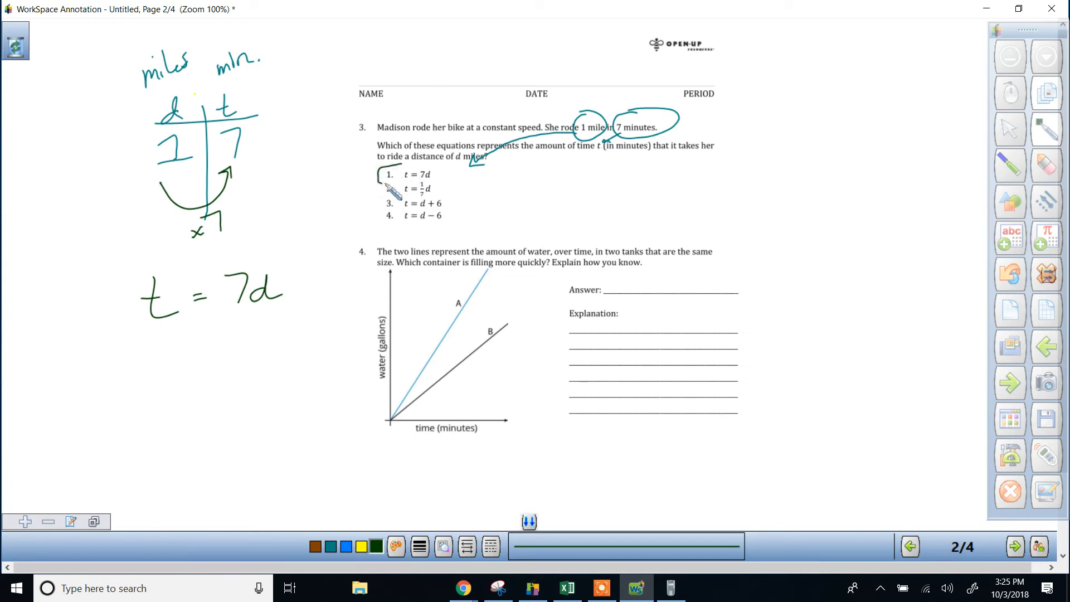
Draw a box around option 1 (t = 7d) and strike through the other answer choices
{"action": "left_click_drag", "start_coordinate": [382, 181], "coordinate": [437, 167]}
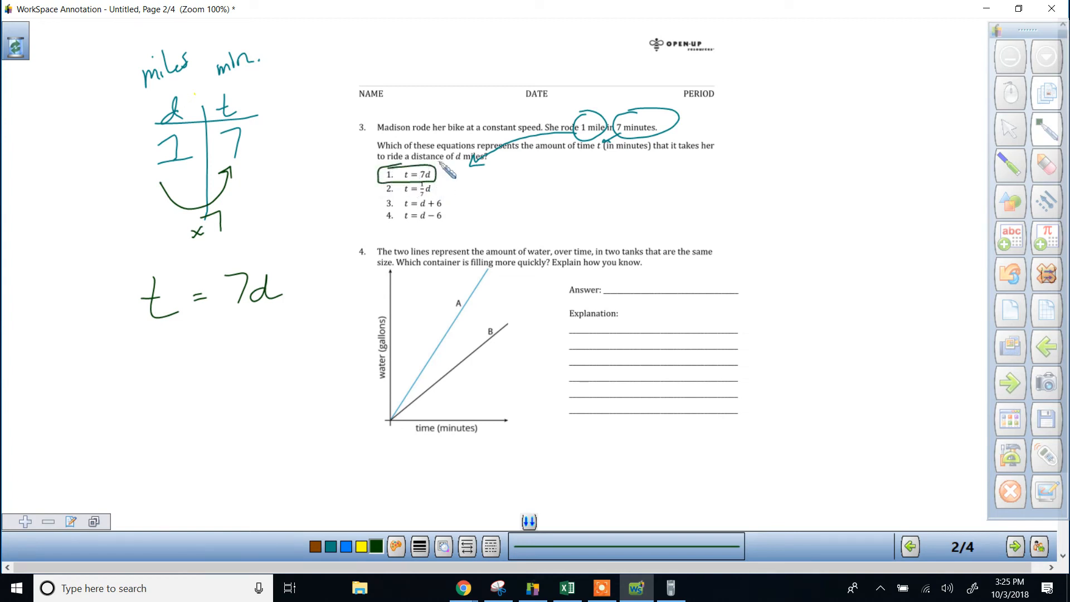
{"action": "mouse_move", "coordinate": [625, 166]}
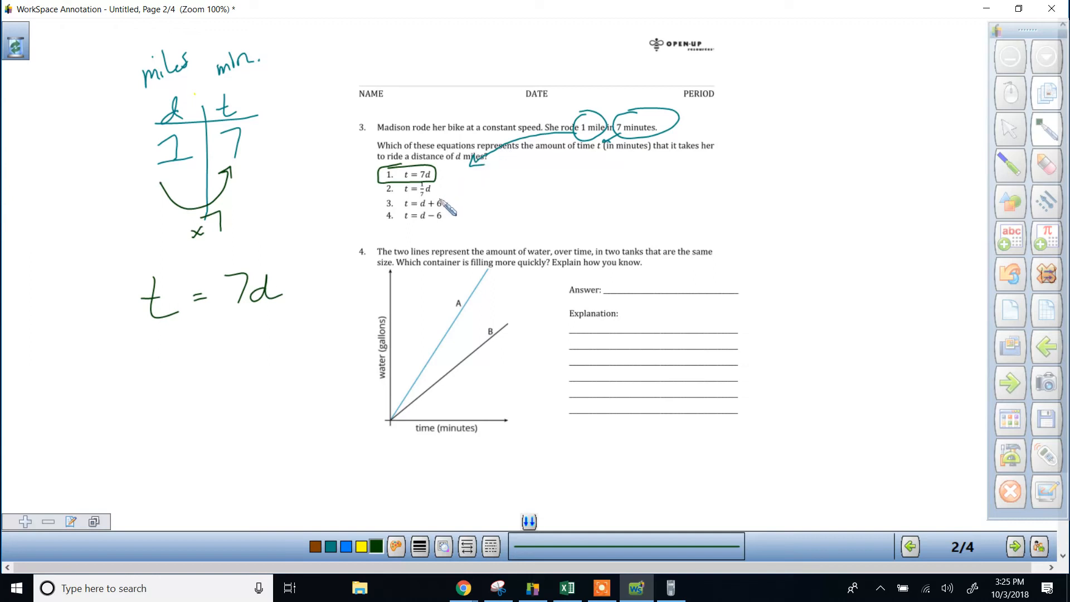
{"action": "left_click_drag", "start_coordinate": [382, 189], "coordinate": [454, 191]}
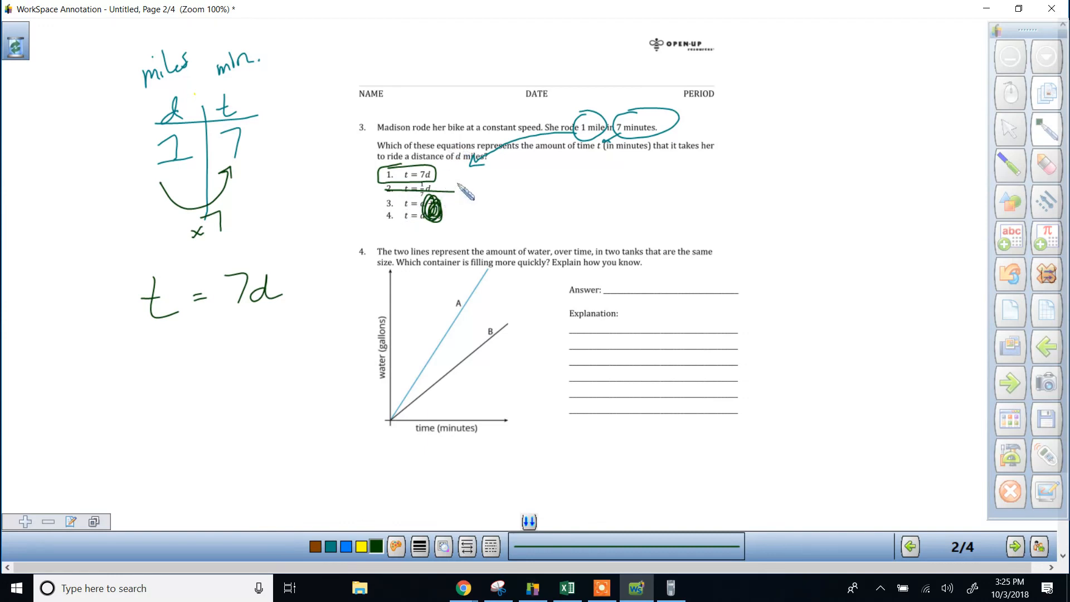
{"action": "mouse_move", "coordinate": [519, 253]}
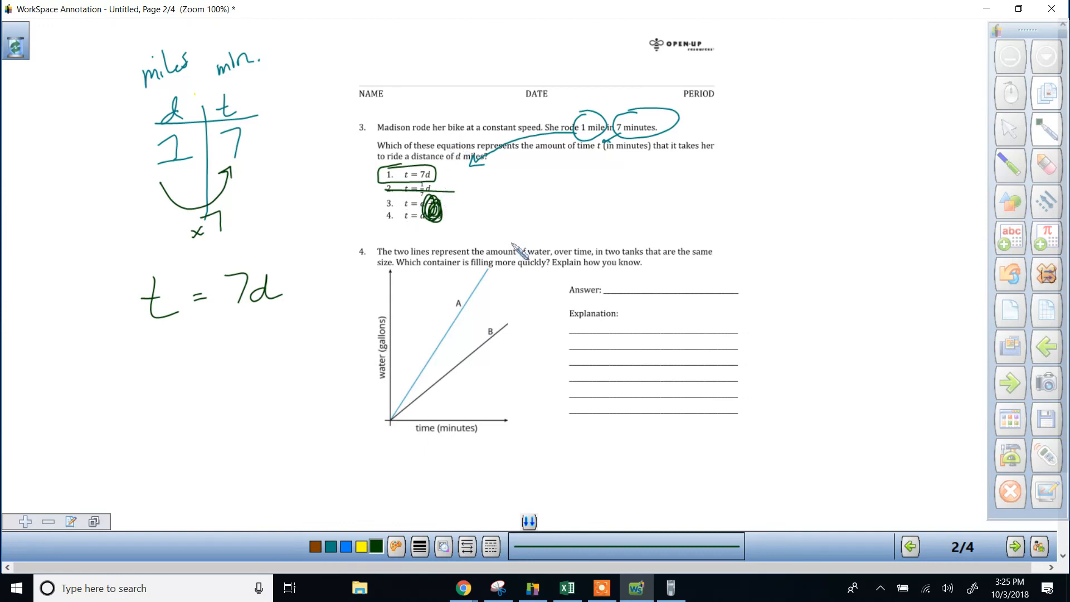
{"action": "mouse_move", "coordinate": [509, 248]}
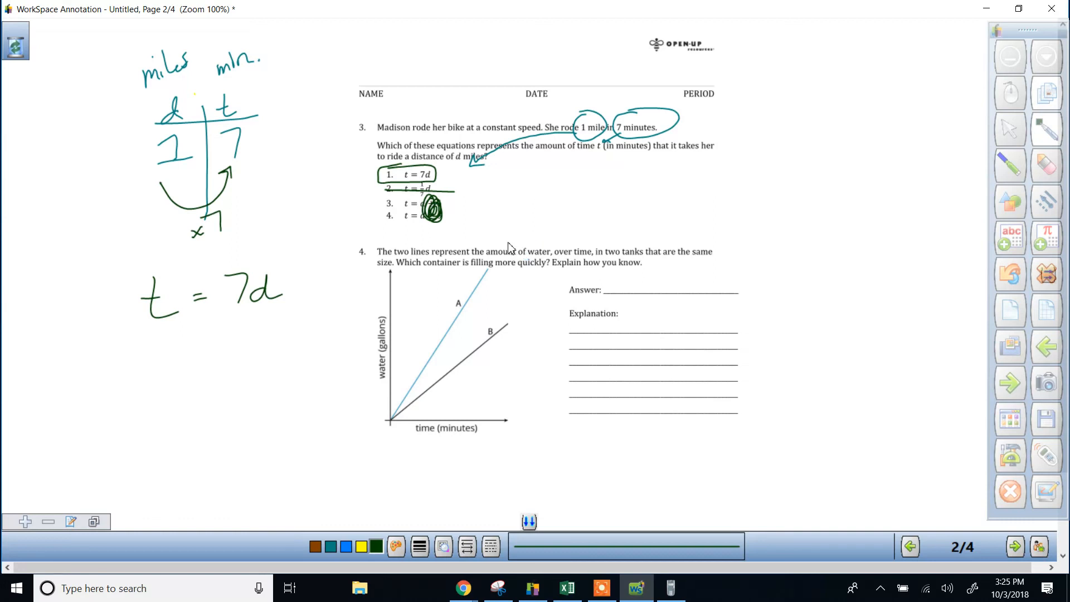
{"action": "mouse_move", "coordinate": [495, 263]}
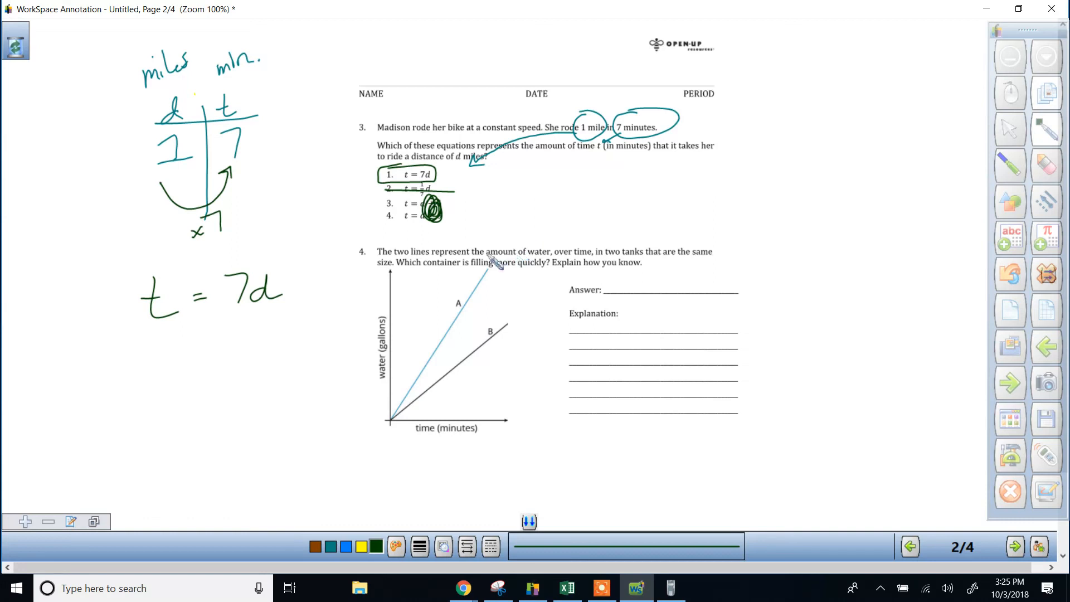